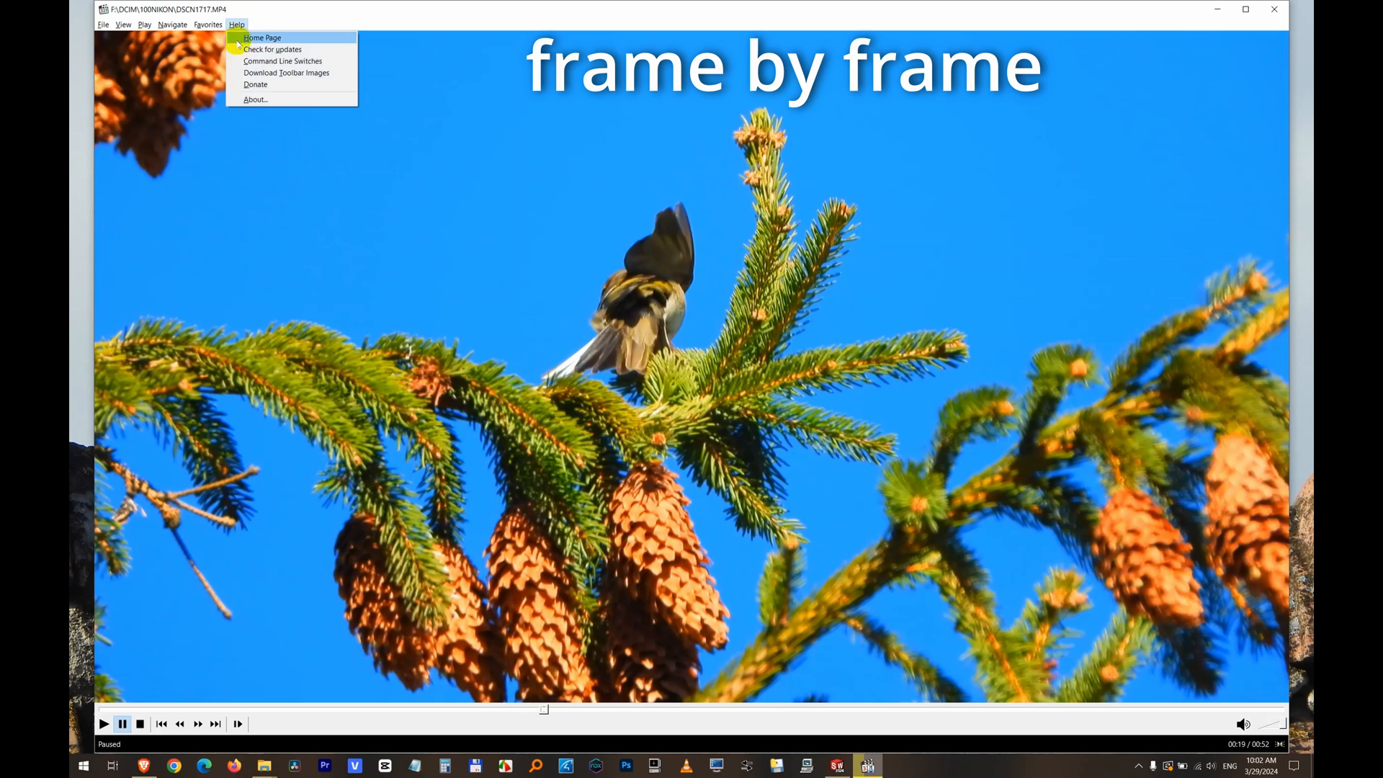
Check the player's version information and dismiss it
{"action": "left_click", "coordinate": [255, 99]}
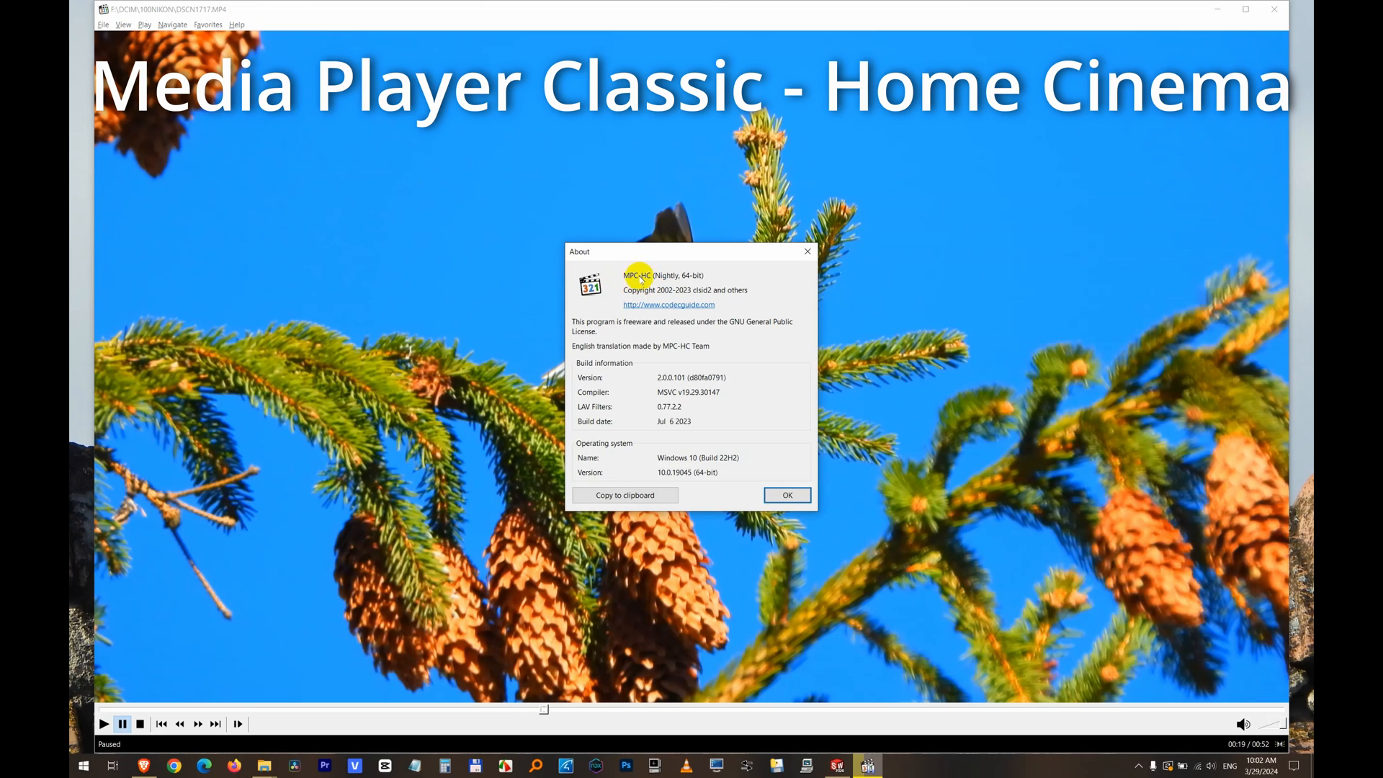
{"action": "left_click", "coordinate": [785, 494]}
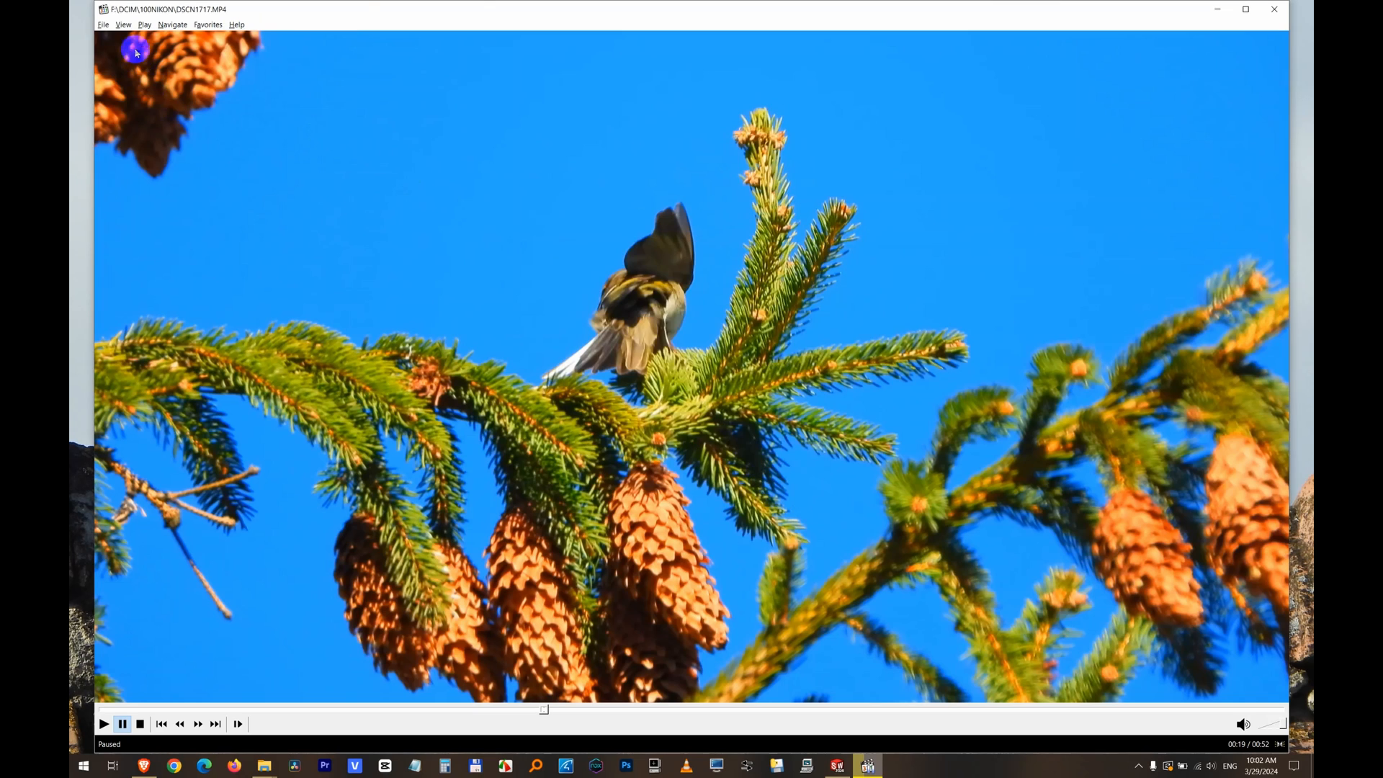
Bring up Options > Keys and filter the command list with 'fra'
{"action": "left_click", "coordinate": [124, 25]}
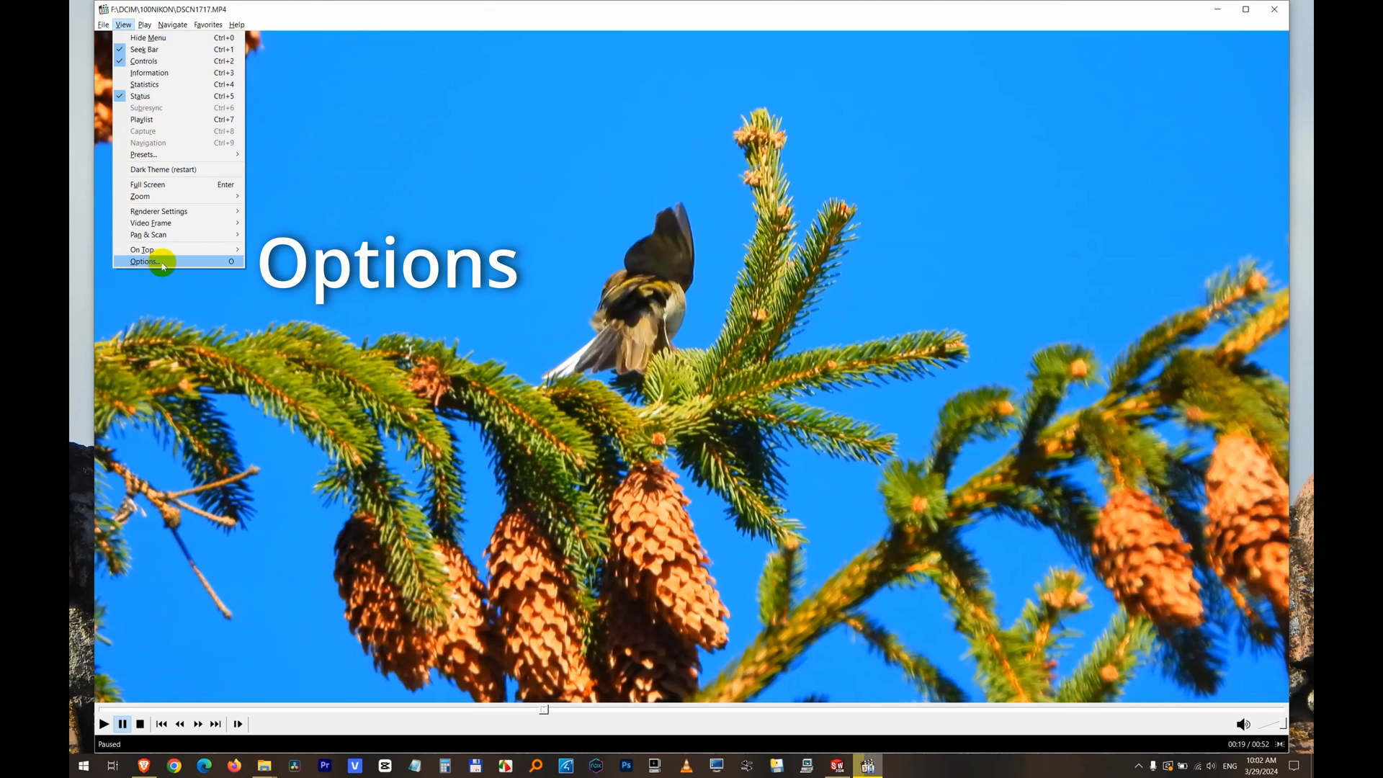
{"action": "left_click", "coordinate": [144, 261]}
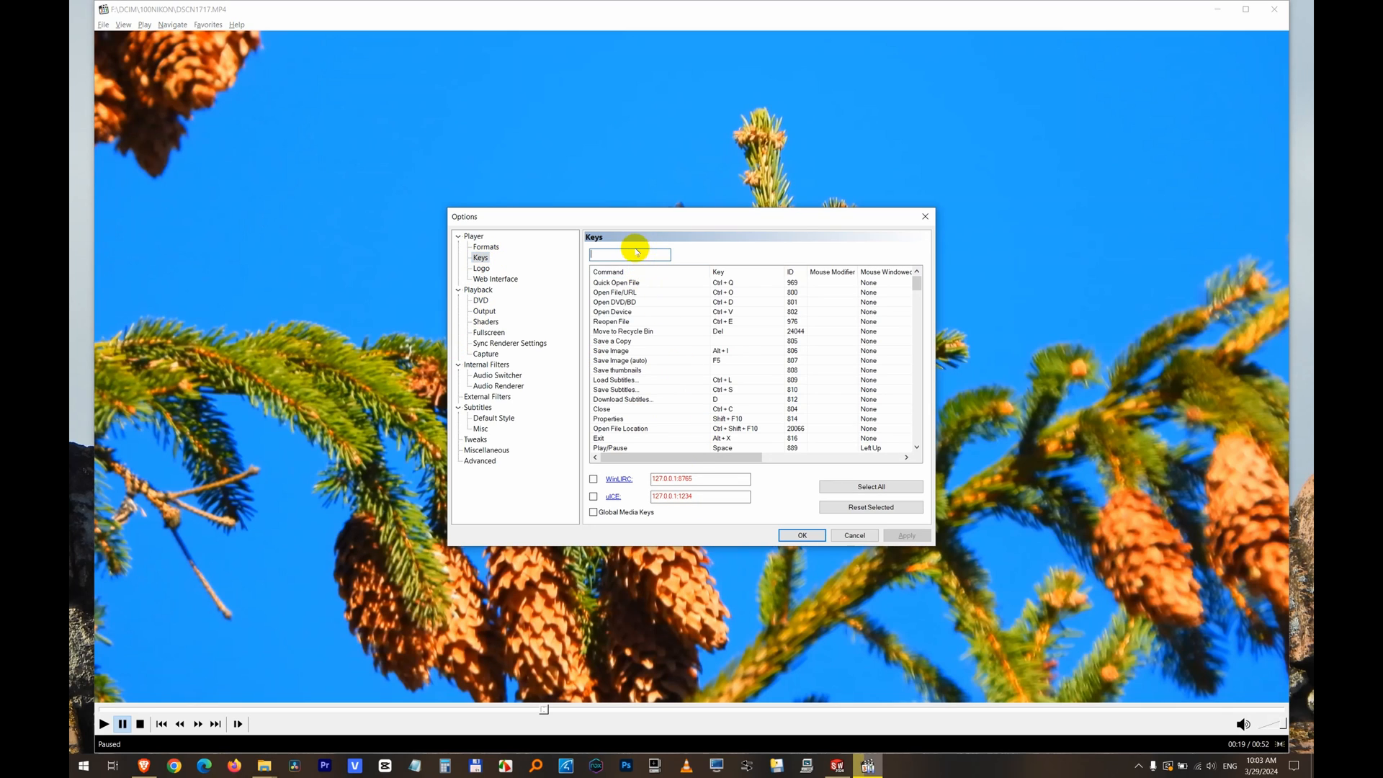
{"action": "type", "text": "fra"}
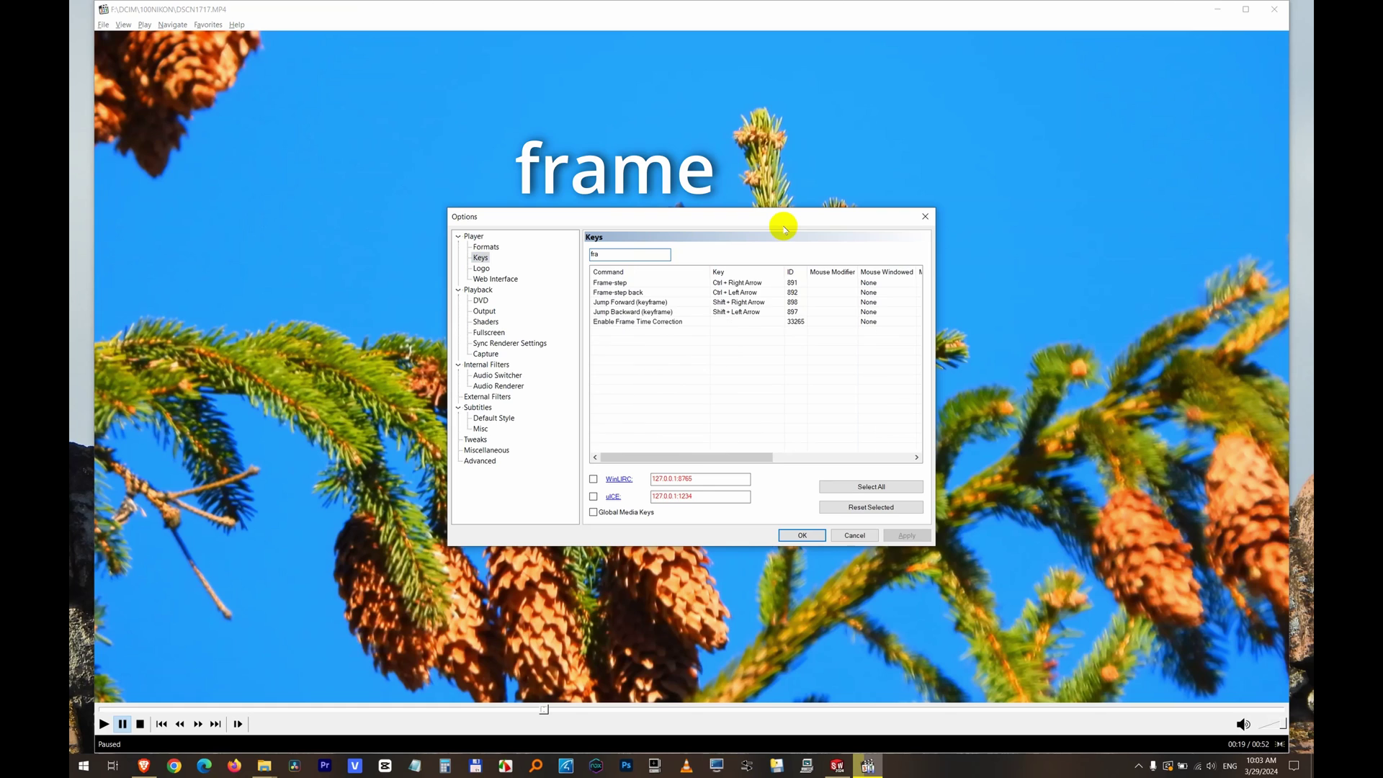
Assign plain Right Arrow to Frame-step and plain Left Arrow to Frame step back
{"action": "left_click", "coordinate": [611, 283]}
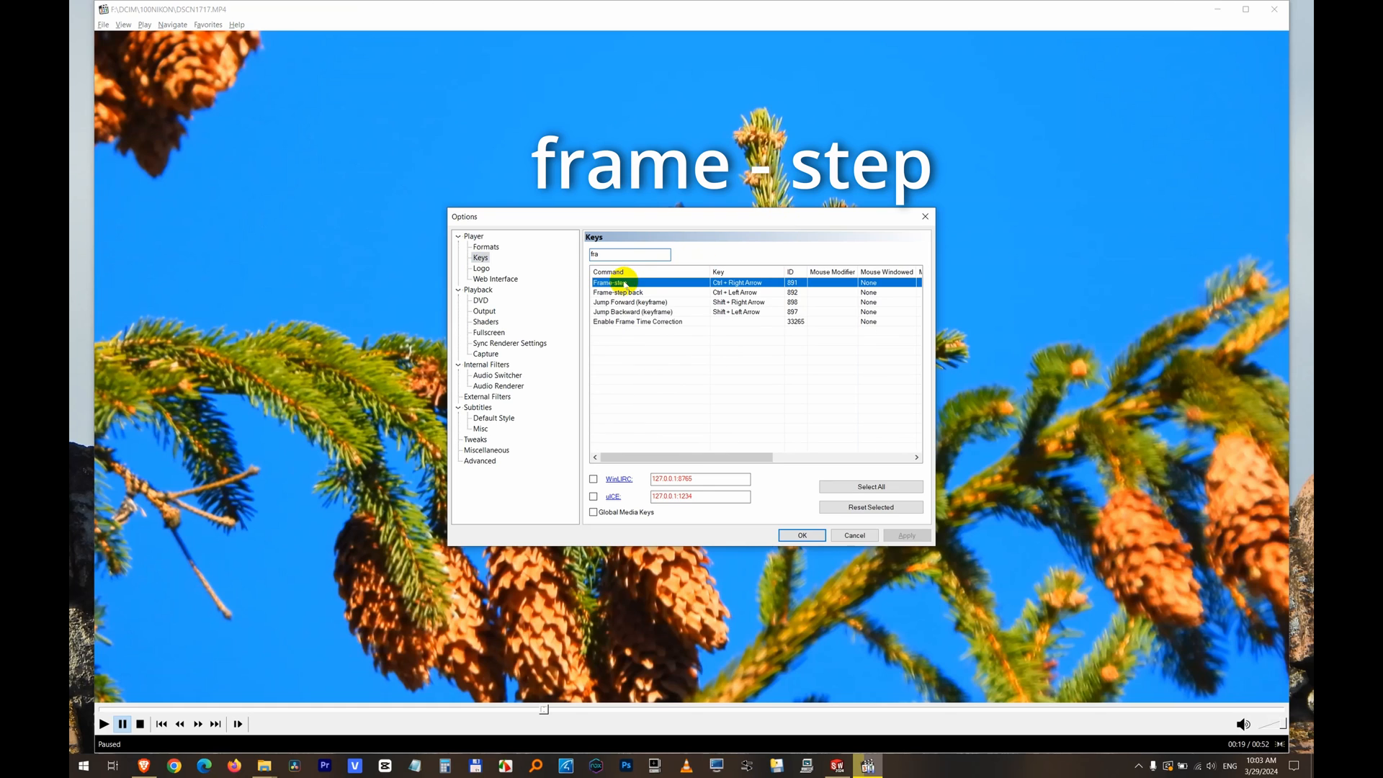
{"action": "mouse_move", "coordinate": [743, 284]}
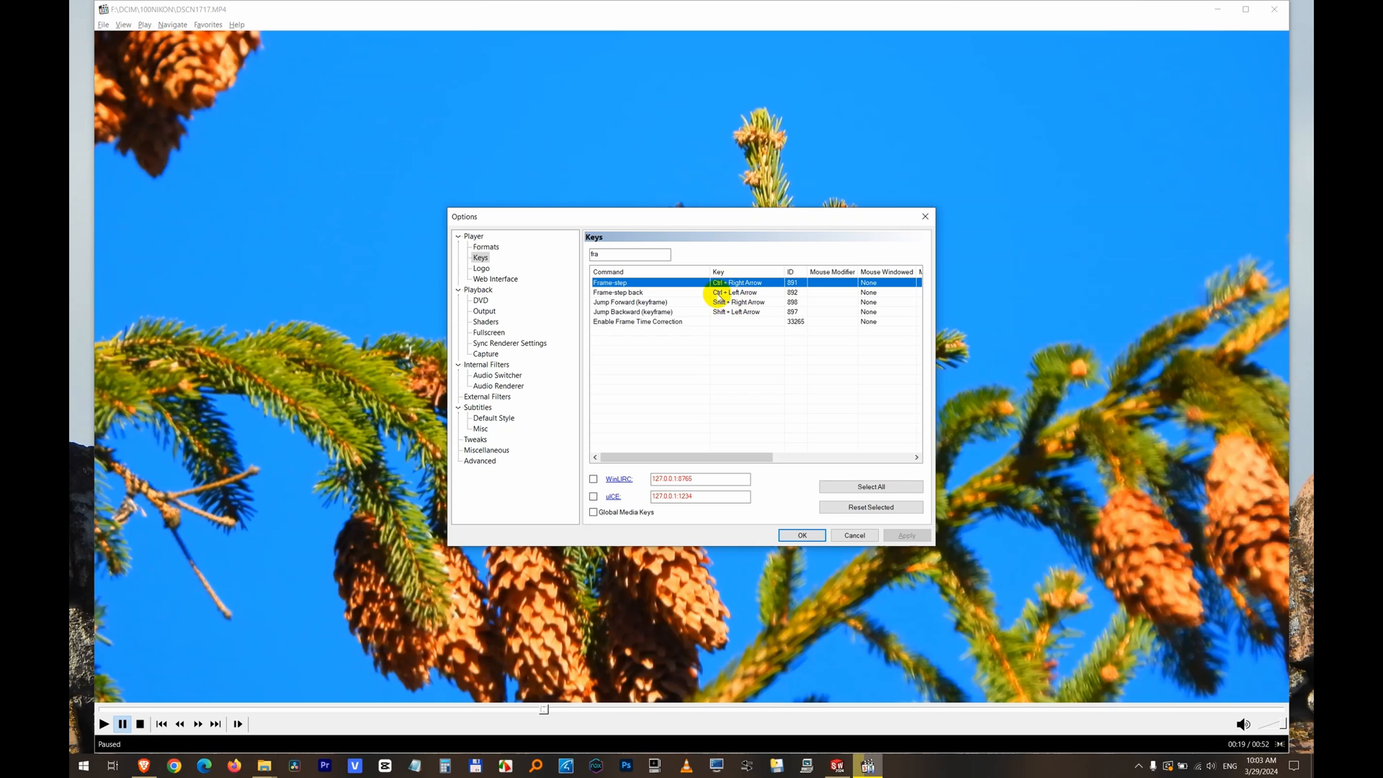
{"action": "mouse_move", "coordinate": [731, 589]}
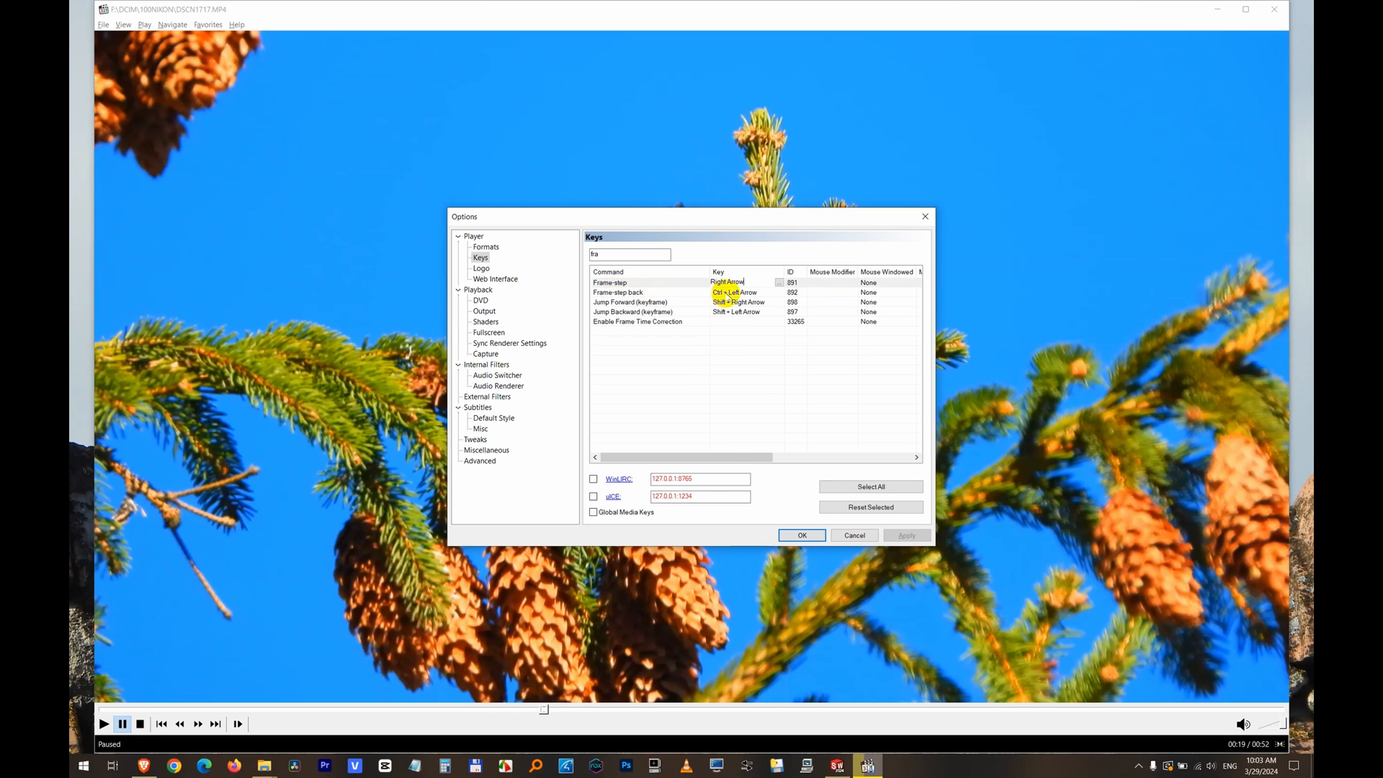
{"action": "left_click", "coordinate": [618, 292]}
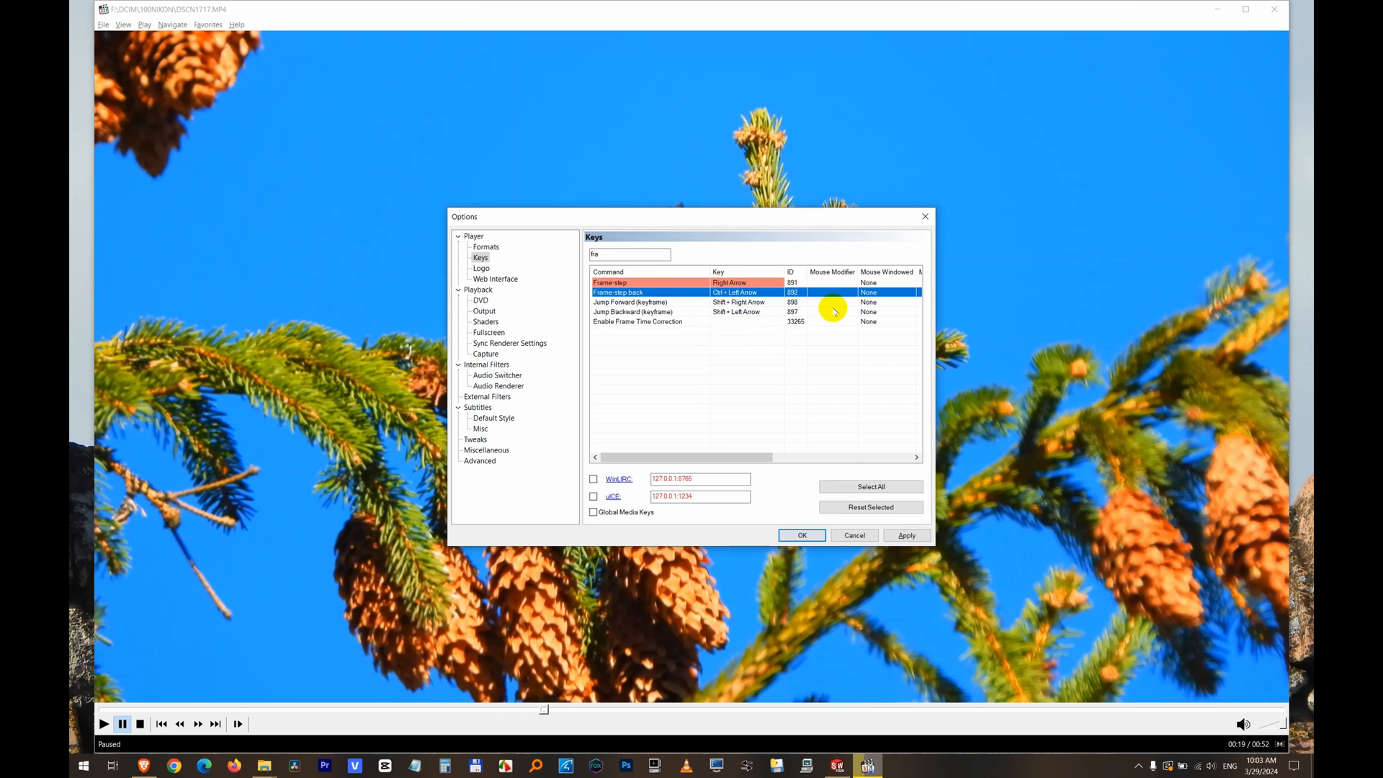
{"action": "key", "text": "Left"}
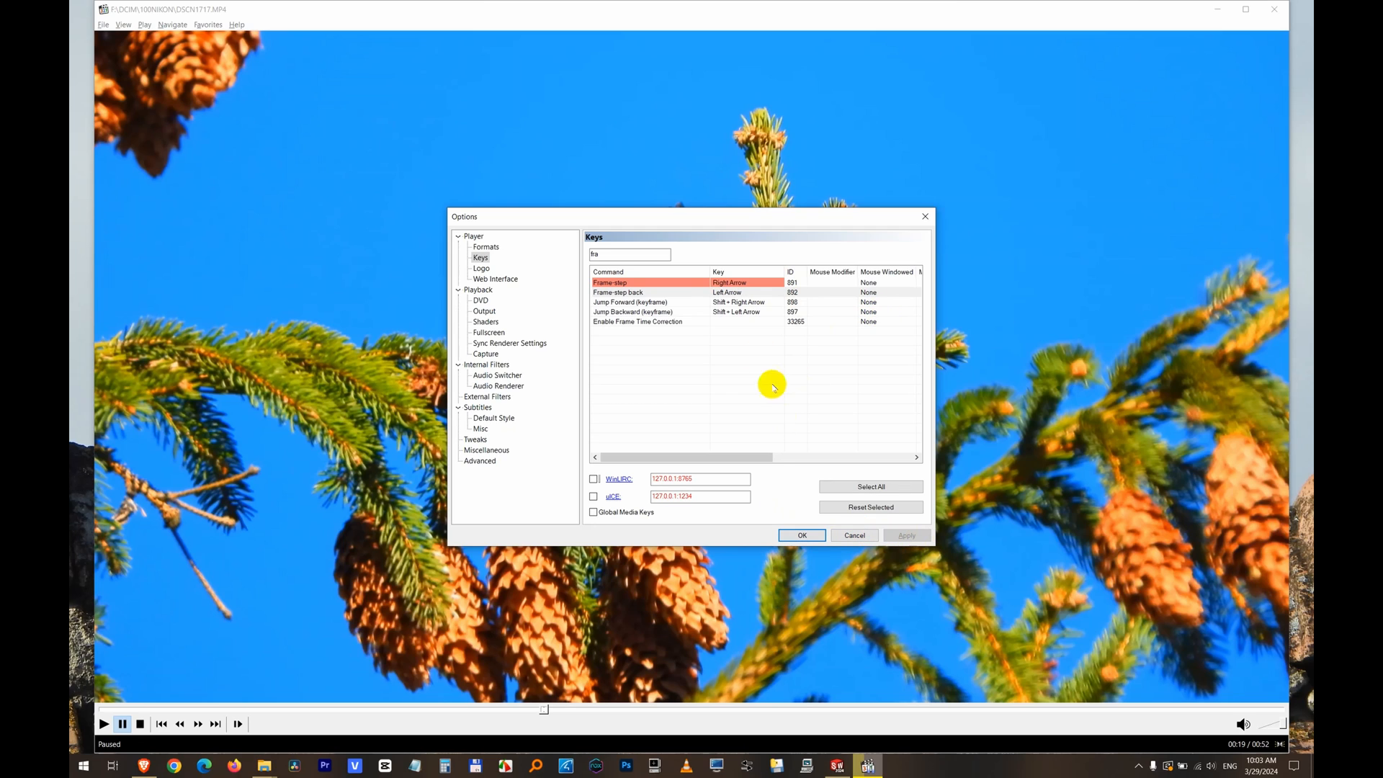
{"action": "mouse_move", "coordinate": [635, 284]}
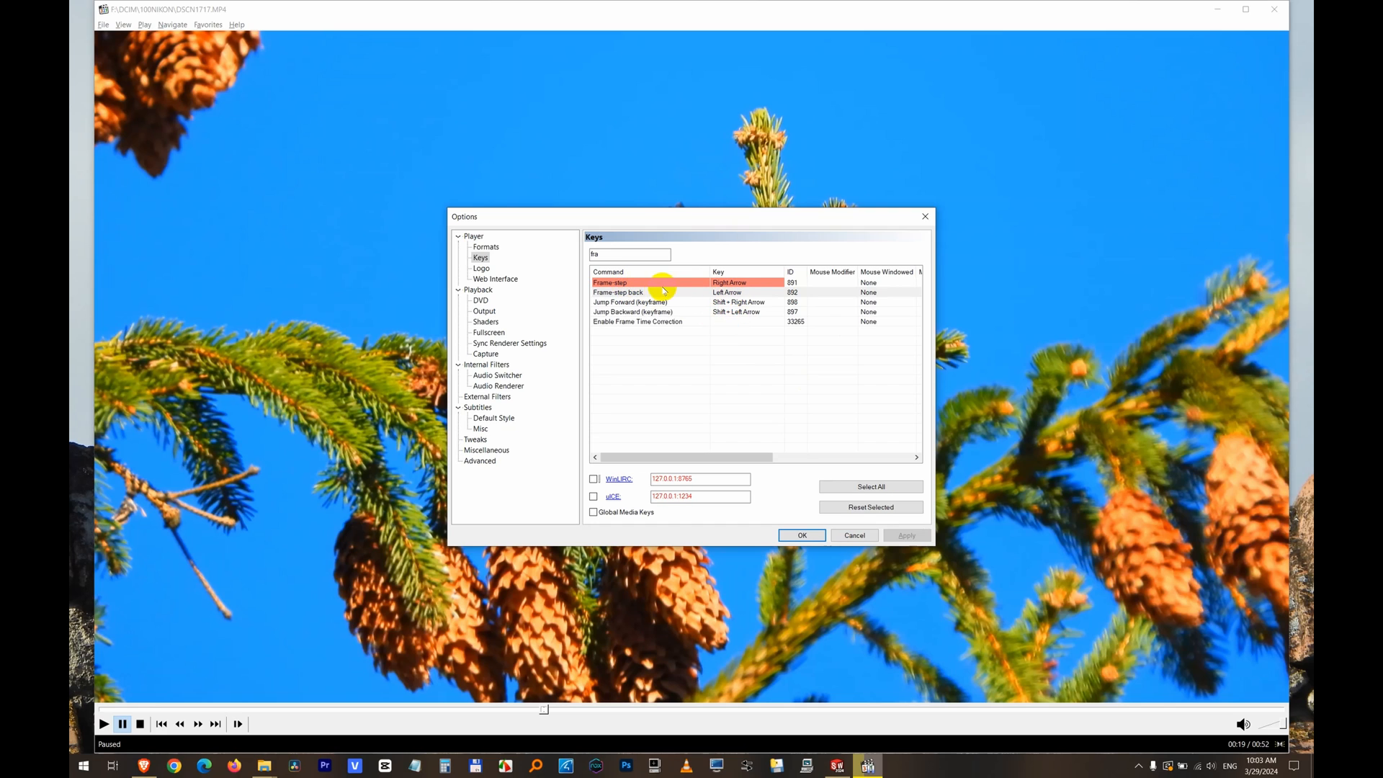
Save the shortcuts, then step the paused bird video forward four frames and back one
{"action": "left_click", "coordinate": [801, 536]}
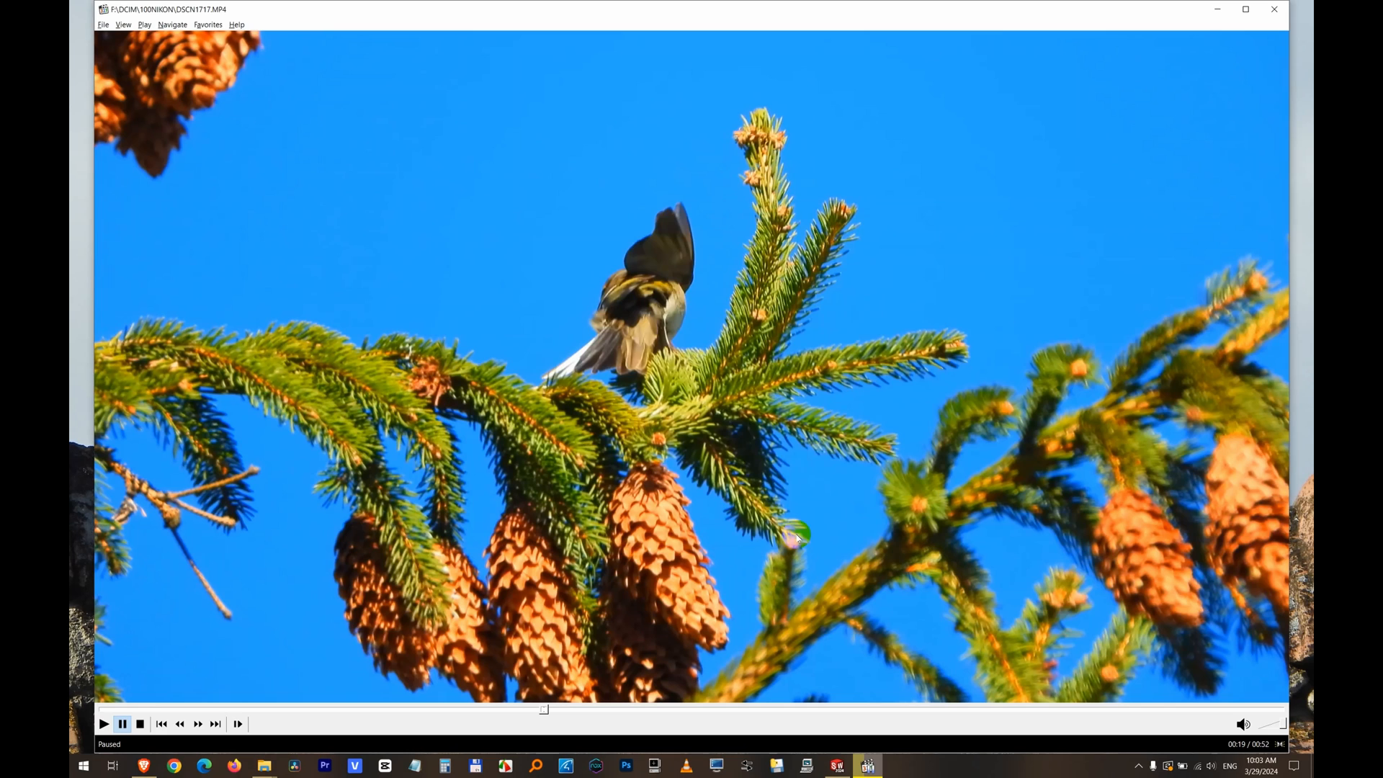
{"action": "key", "text": "Right"}
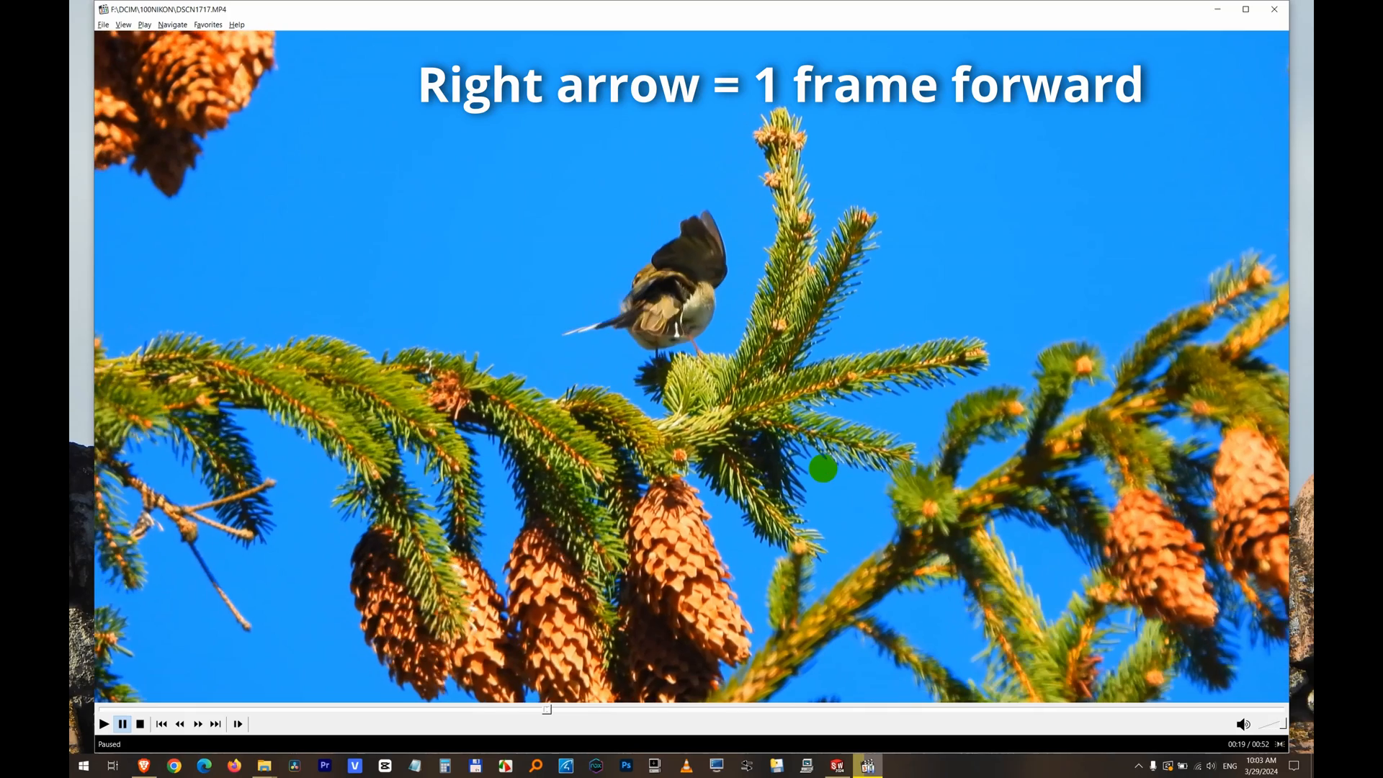
{"action": "key", "text": "right"}
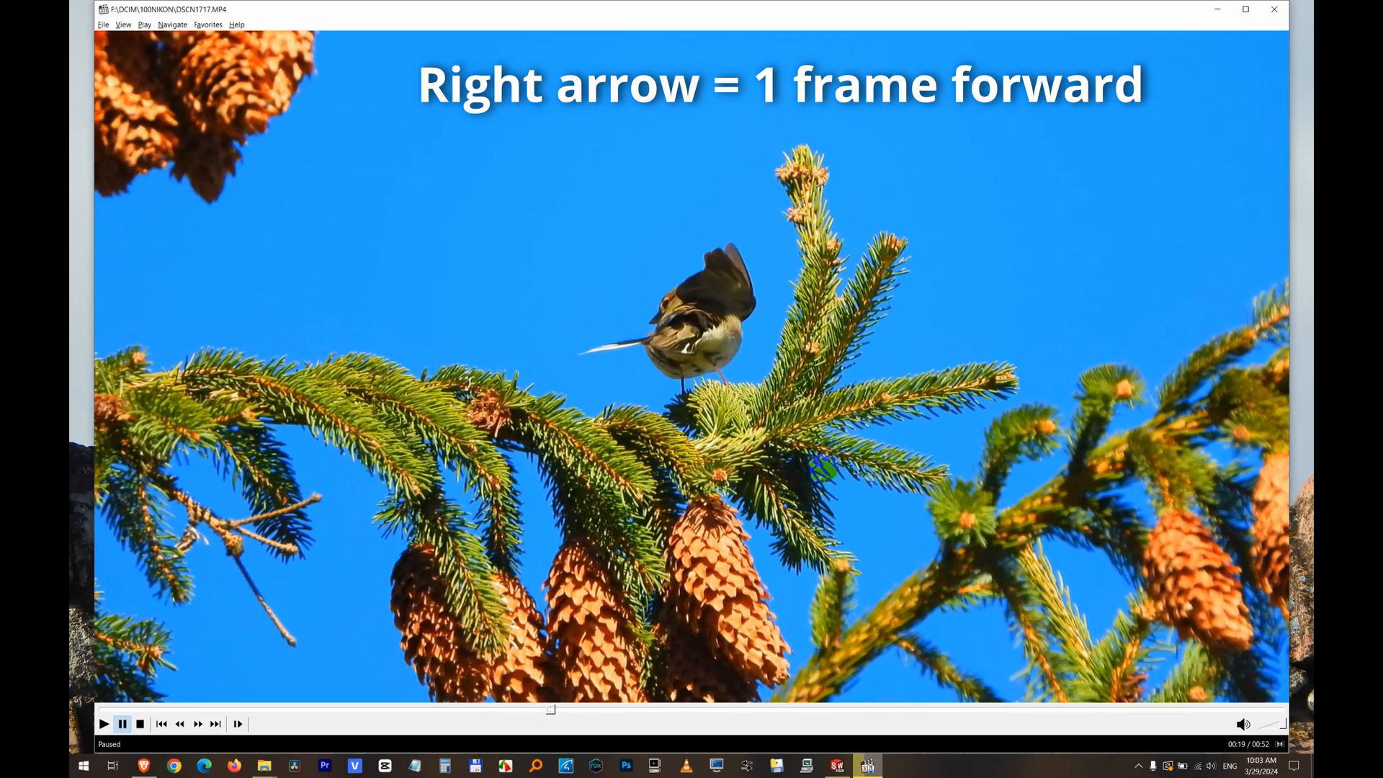
{"action": "key", "text": "right"}
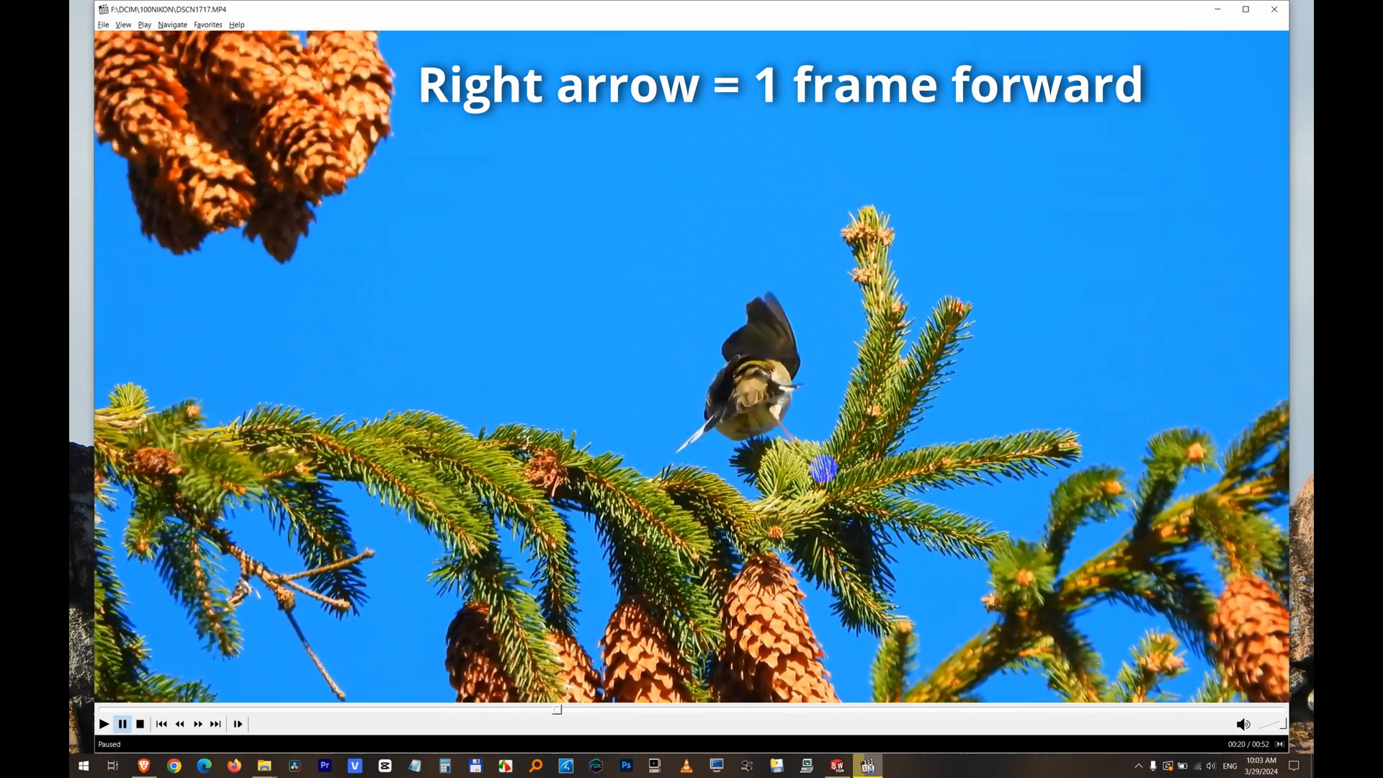
{"action": "key", "text": "Right"}
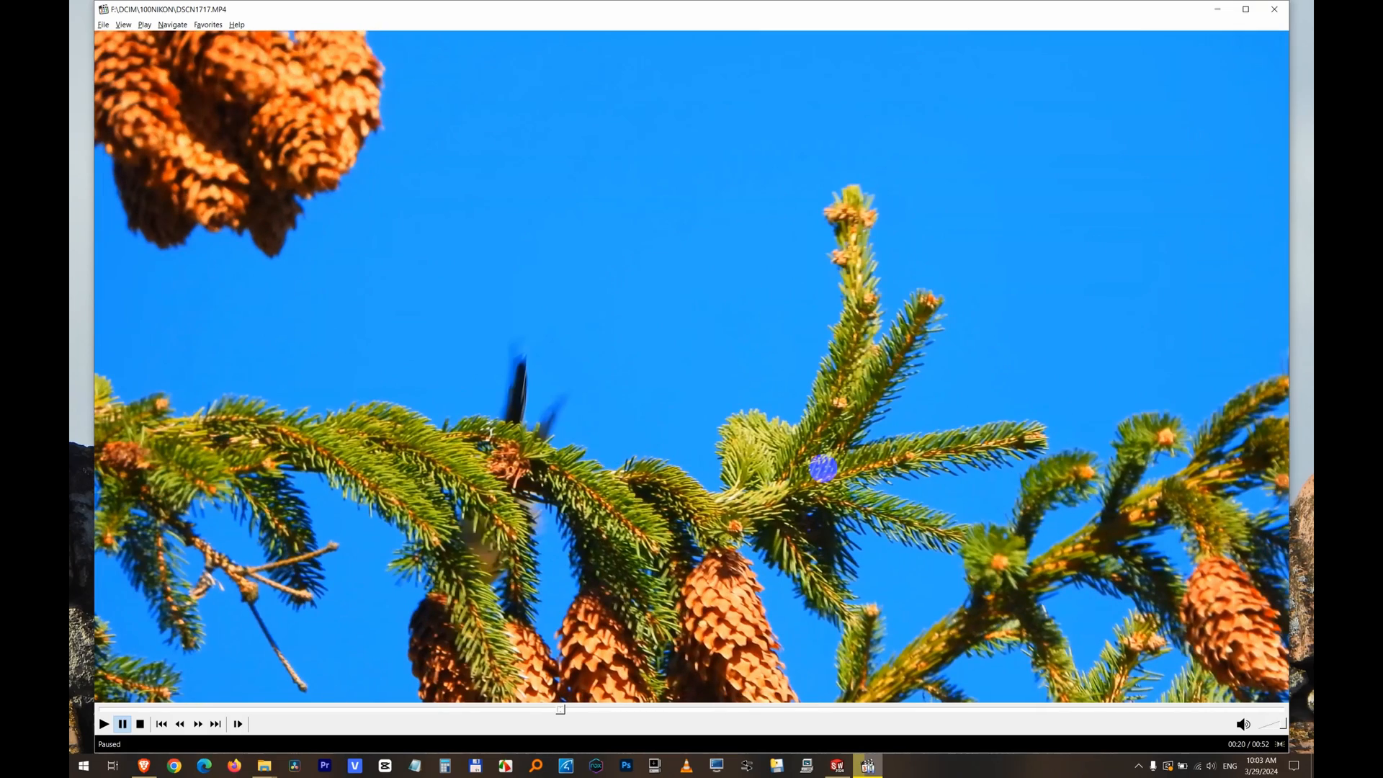
{"action": "key", "text": "left"}
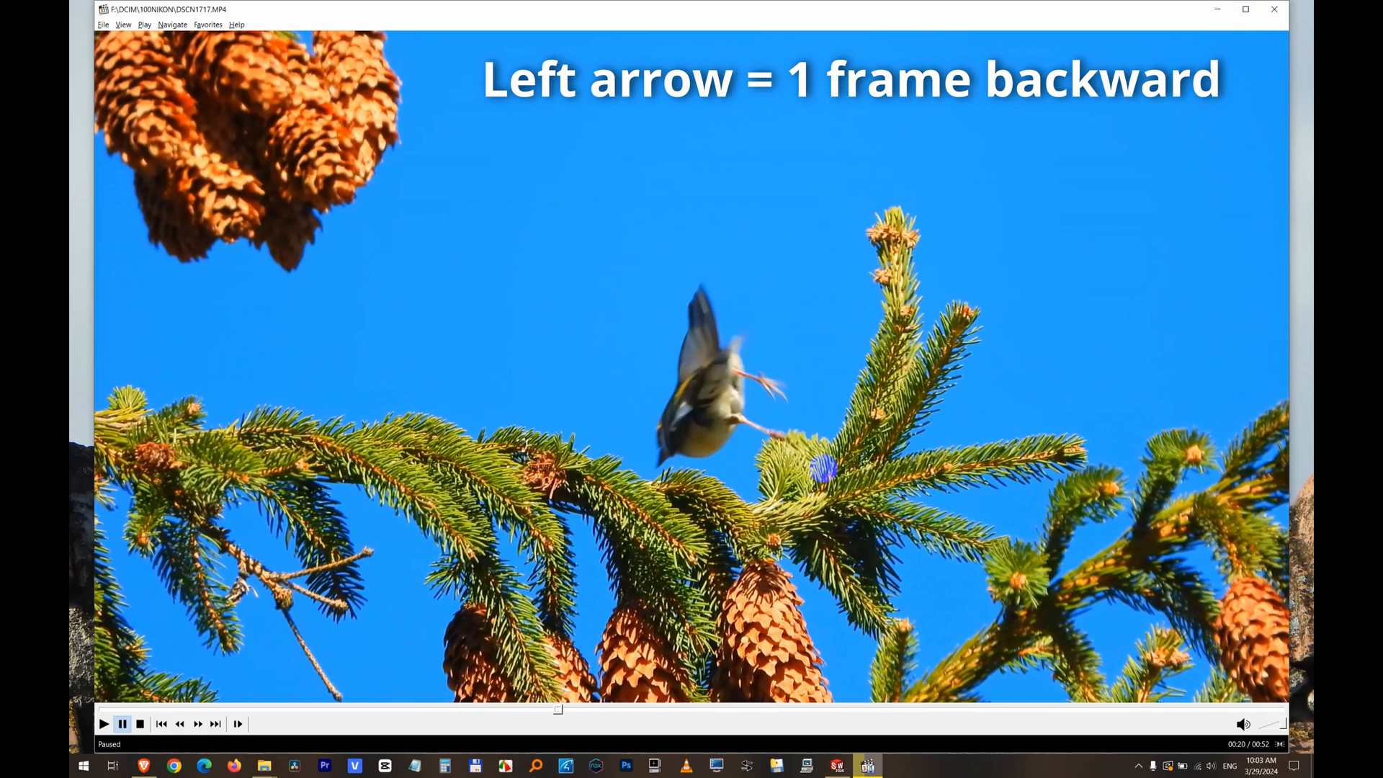